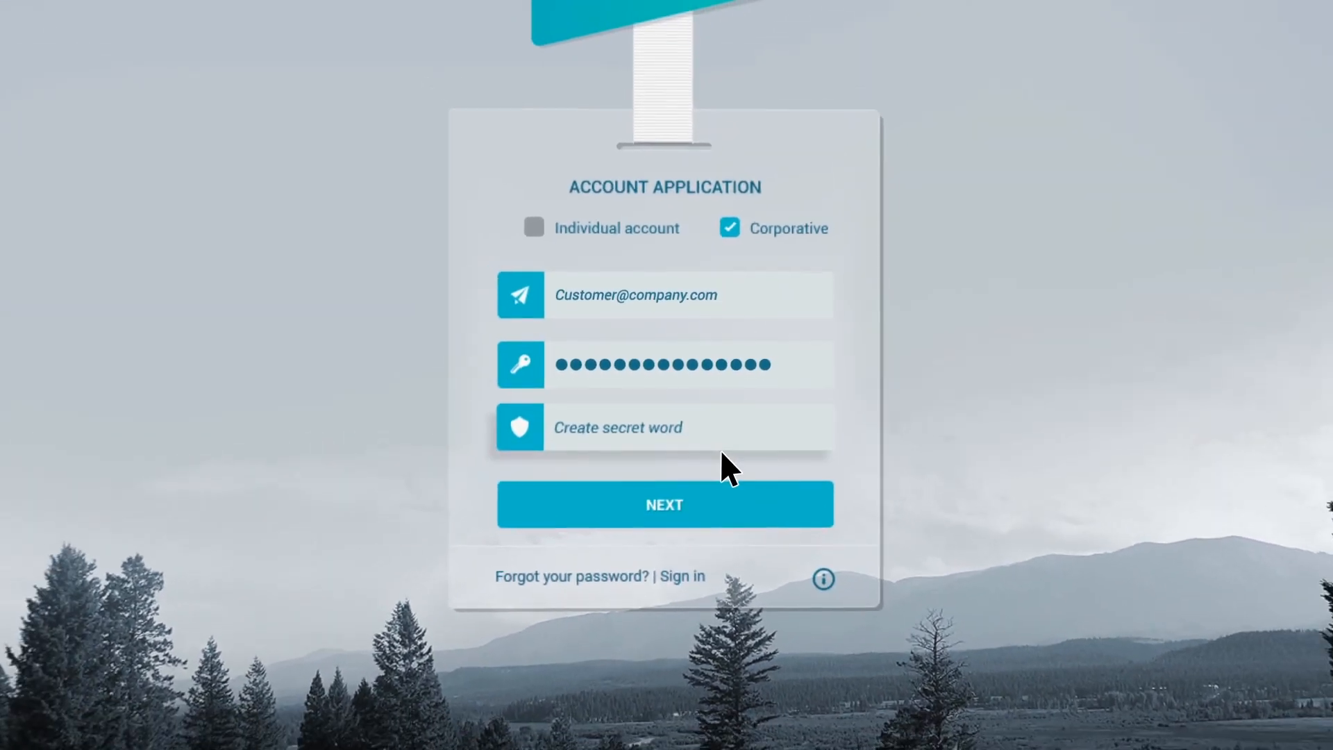
Step: Continue past the account application to the personal Account Verification form
{"action": "left_click", "coordinate": [663, 504]}
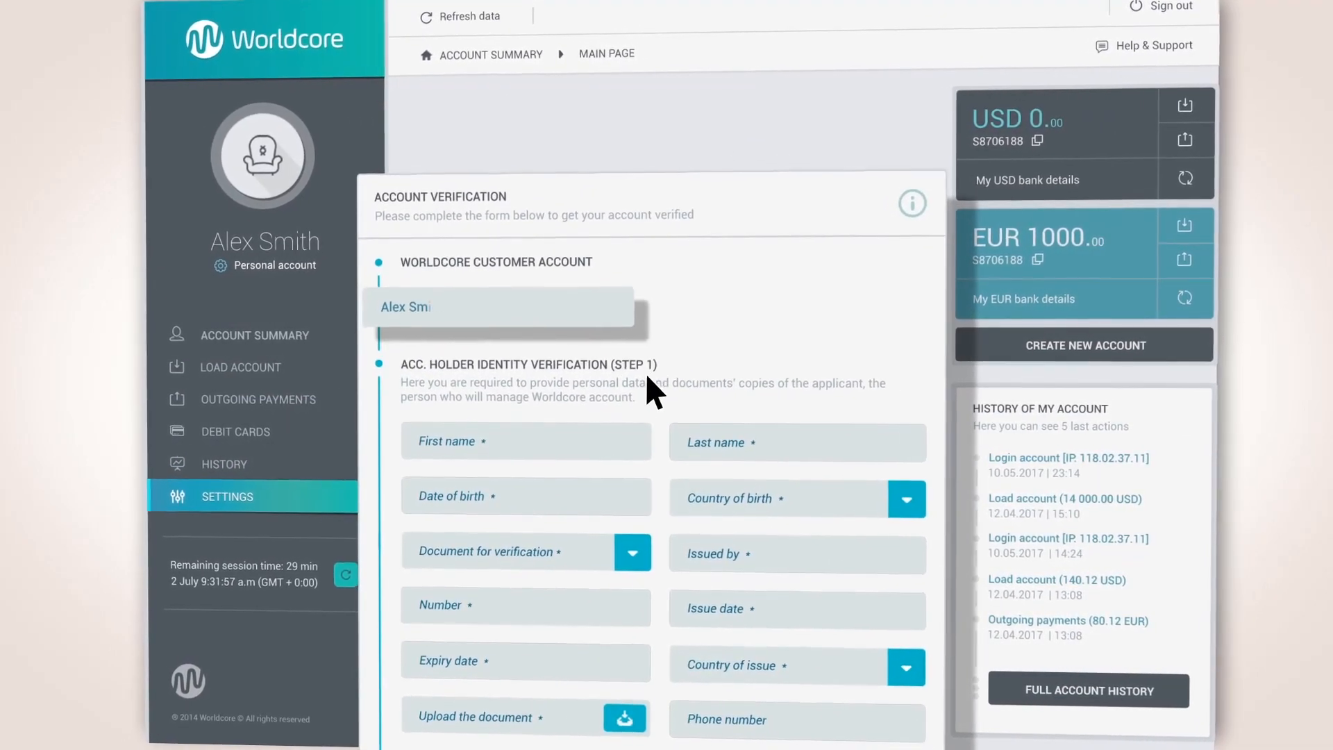
Step: Enter the holder's name 'Alex' and attach Document_1.jpeg as the identity document
{"action": "type", "text": "Alex"}
{"action": "left_click", "coordinate": [526, 660]}
{"action": "type", "text": "09.08.2006"}
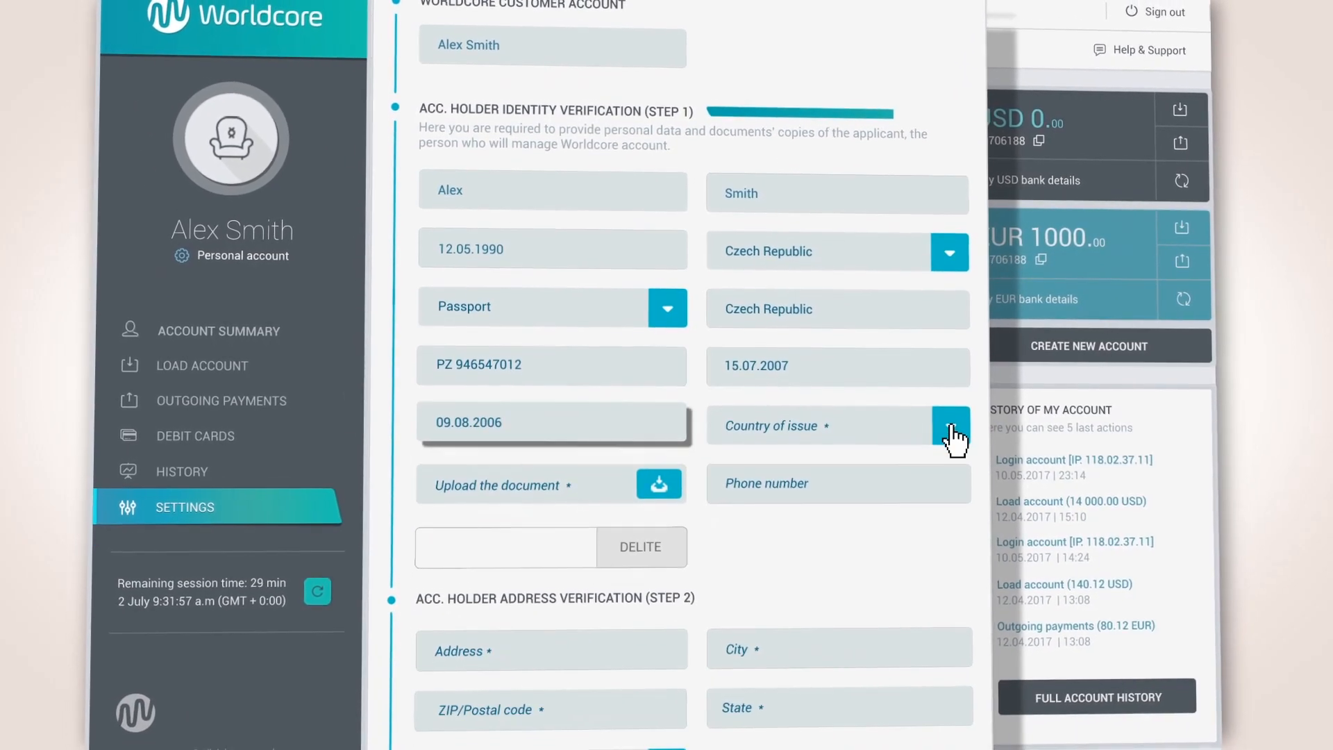
{"action": "left_click", "coordinate": [658, 484]}
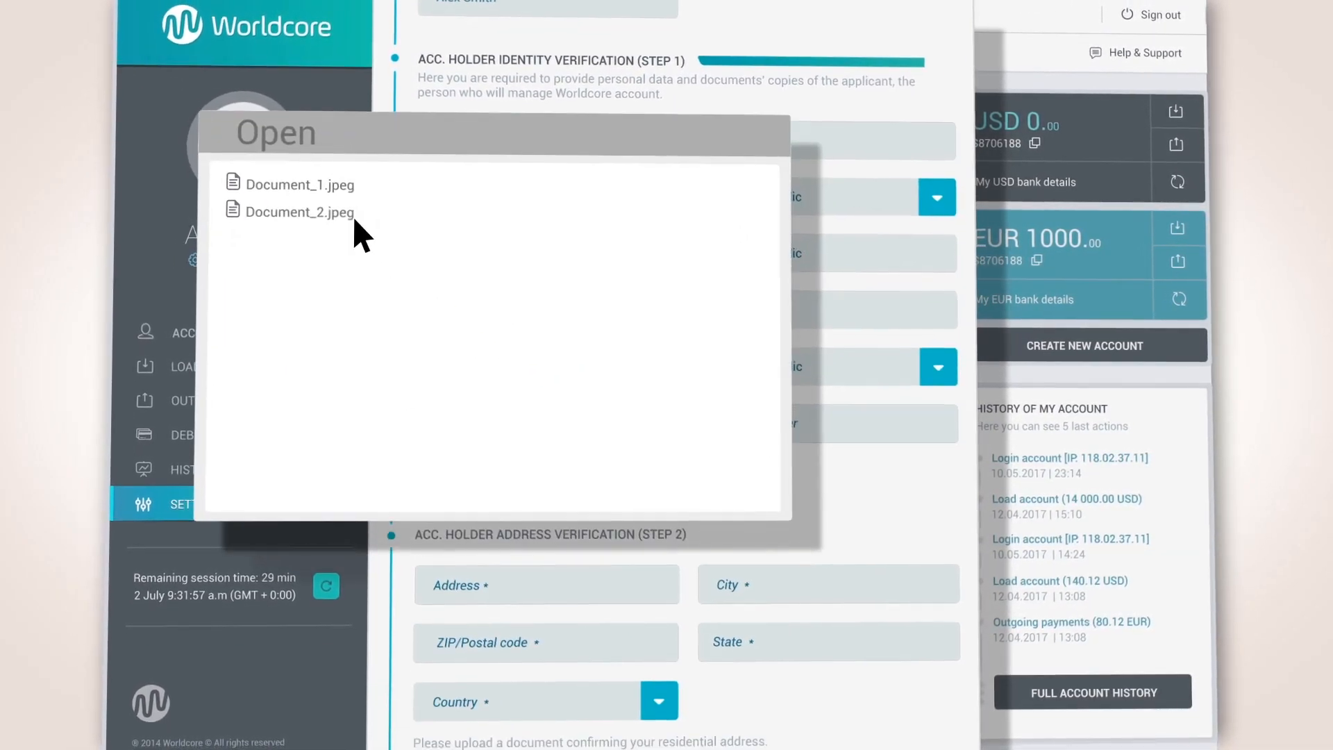
{"action": "double_click", "coordinate": [299, 185]}
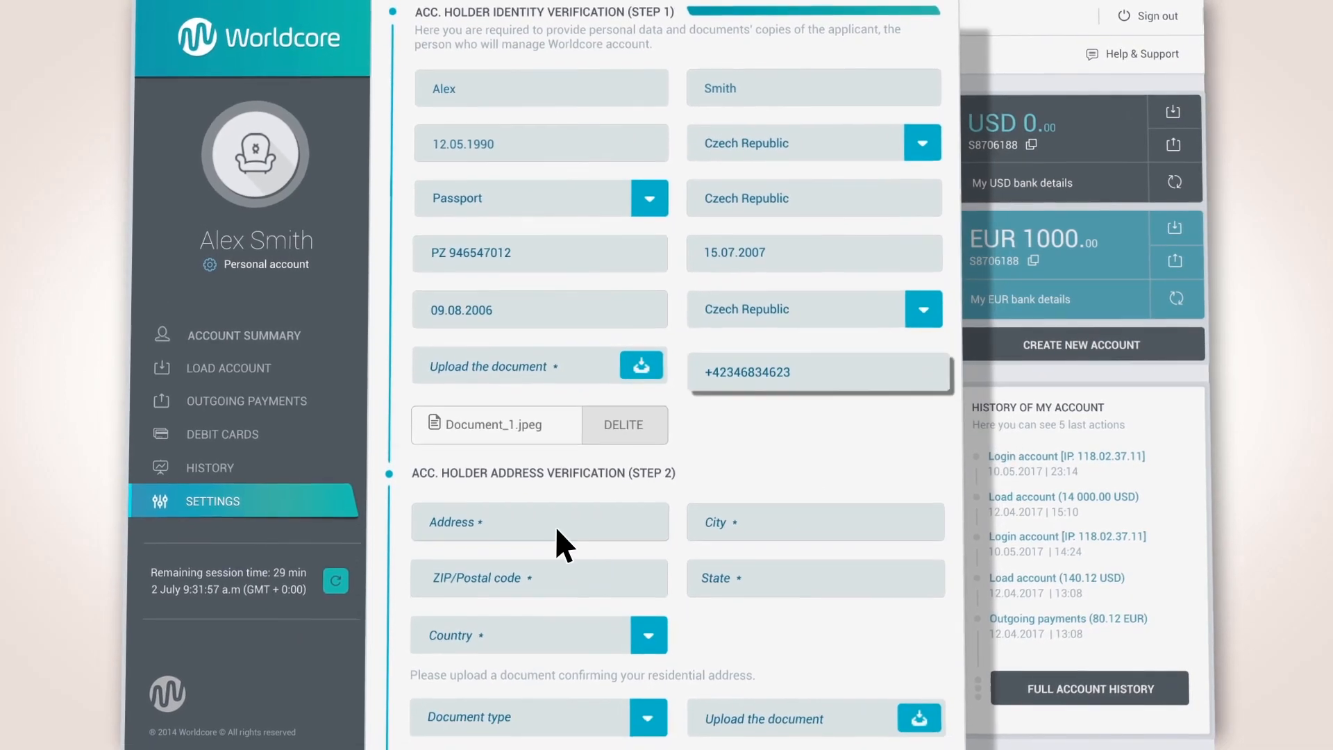
Step: Attach the utility bill Document_2.jpeg and choose Over 100 monthly transactions
{"action": "scroll", "scroll_direction": "down", "scroll_amount": 3}
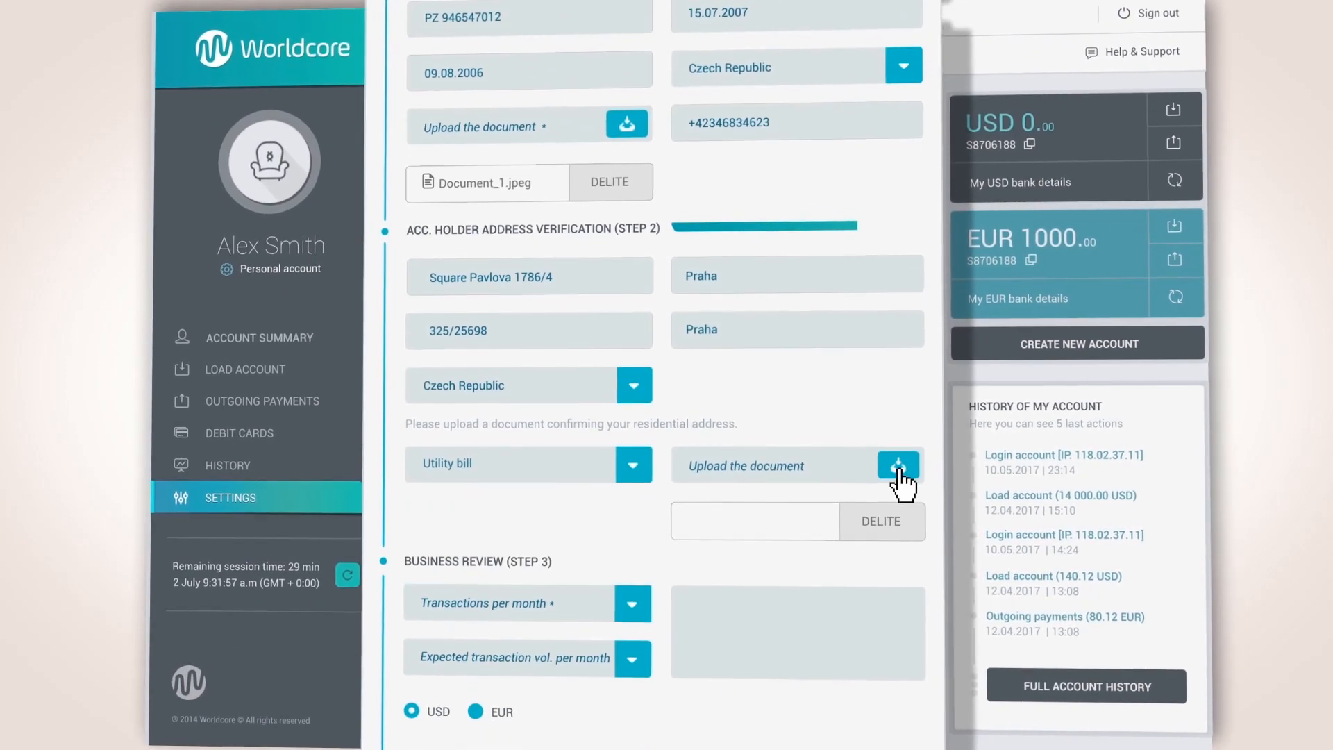
{"action": "left_click", "coordinate": [898, 465]}
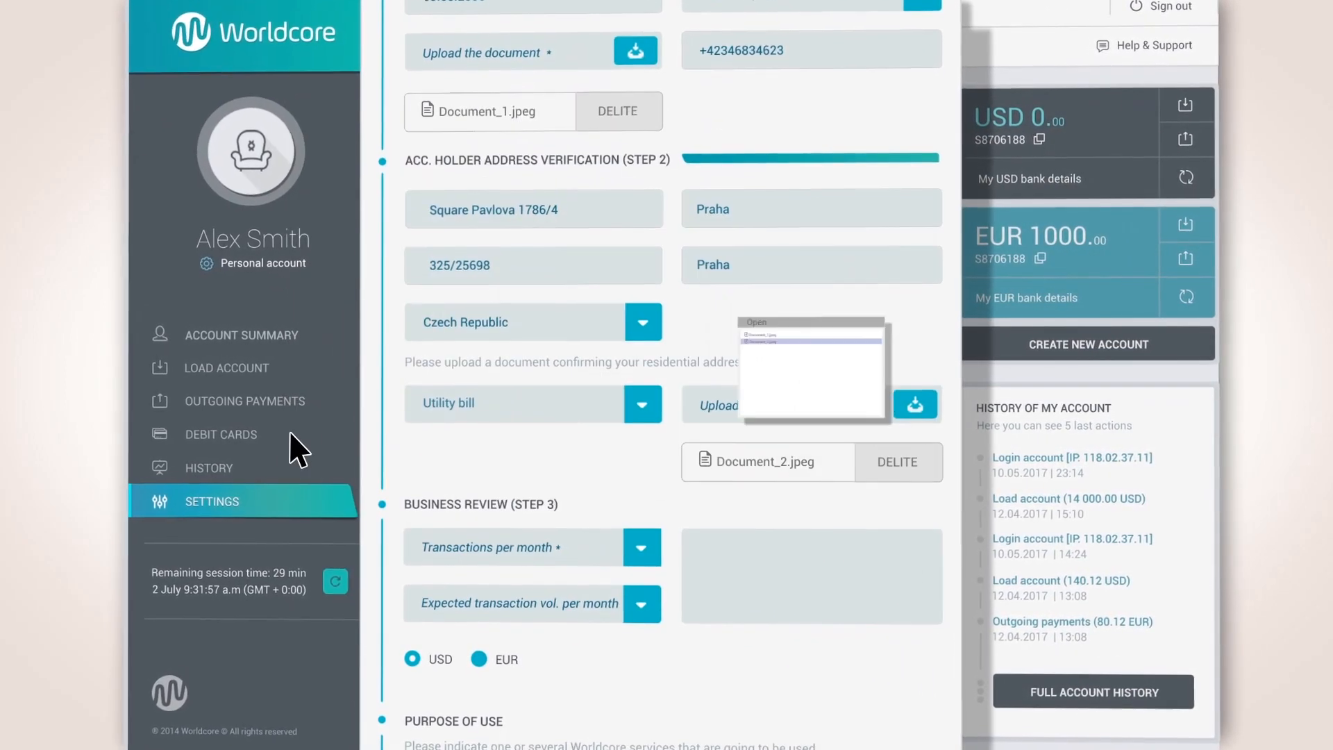
{"action": "left_click", "coordinate": [642, 546]}
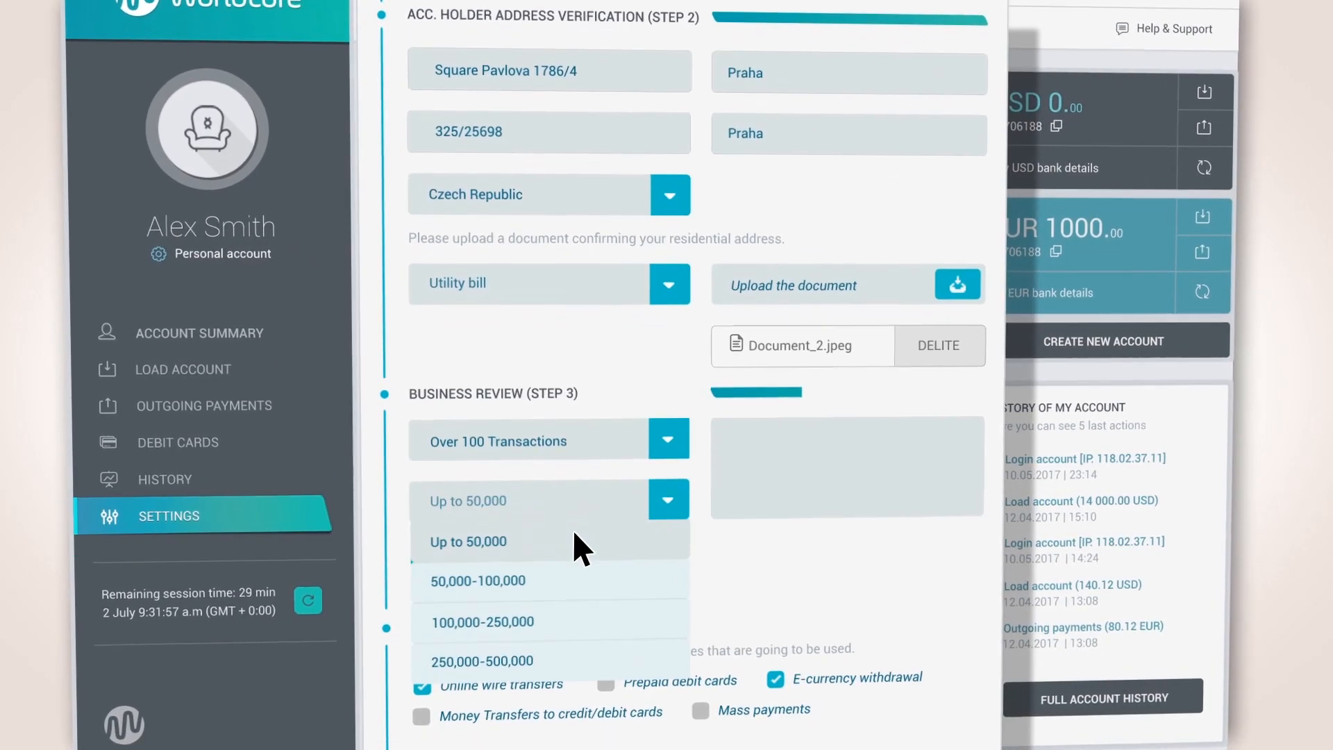
Step: Set expected monthly volume to Up to 50,000 and scroll down to the corporate form
{"action": "left_click", "coordinate": [467, 541]}
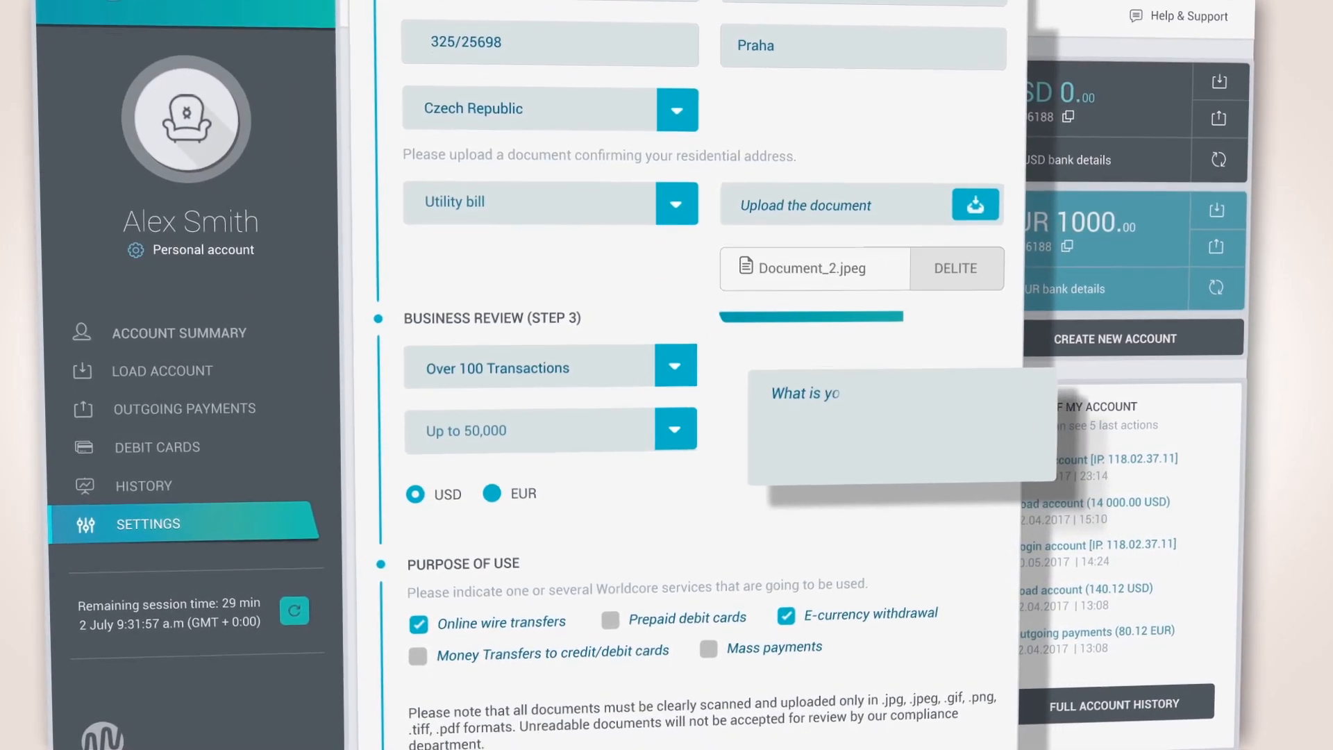
{"action": "scroll", "scroll_direction": "down", "scroll_amount": 3}
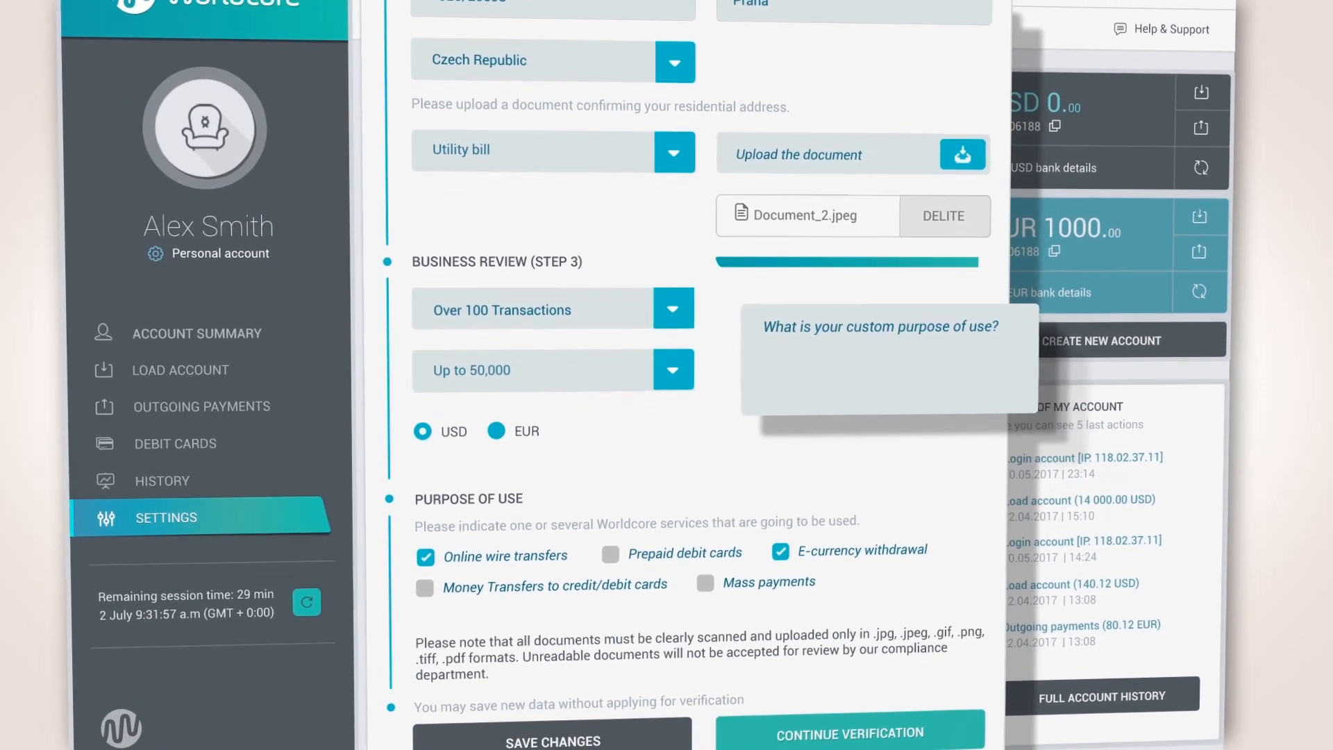
{"action": "scroll", "scroll_direction": "up", "scroll_amount": 3}
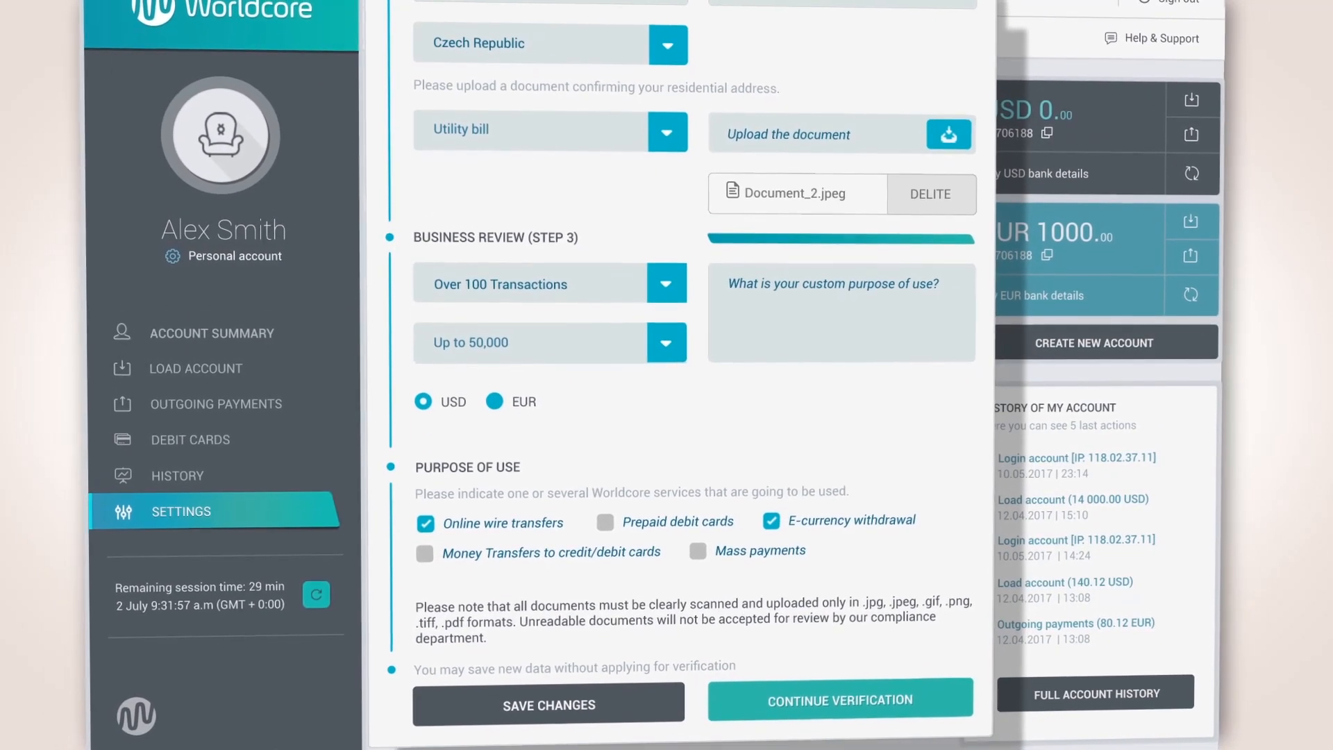
{"action": "scroll", "scroll_direction": "down", "scroll_amount": 3}
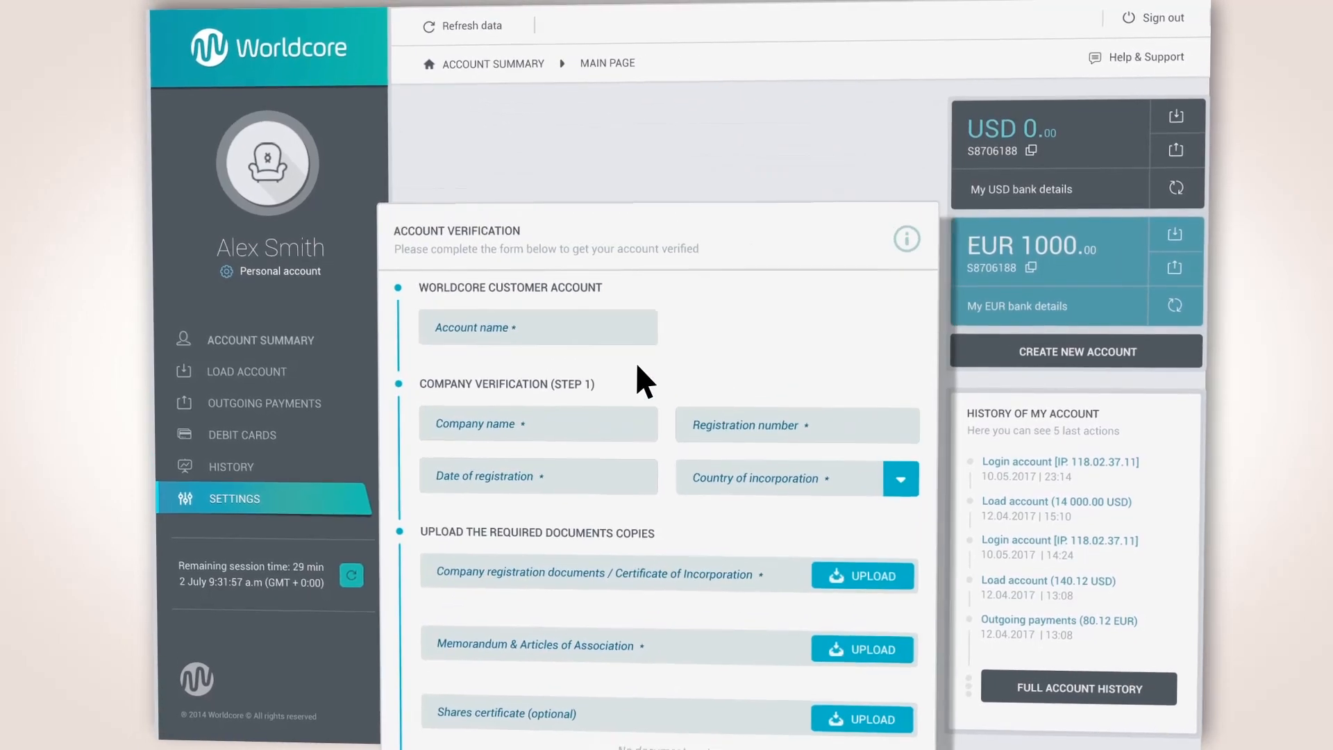
Step: Enter company 'Prague buns', choose Czech Republic, and attach Document_1.jpeg as incorporation certificate
{"action": "type", "text": "Prague buns"}
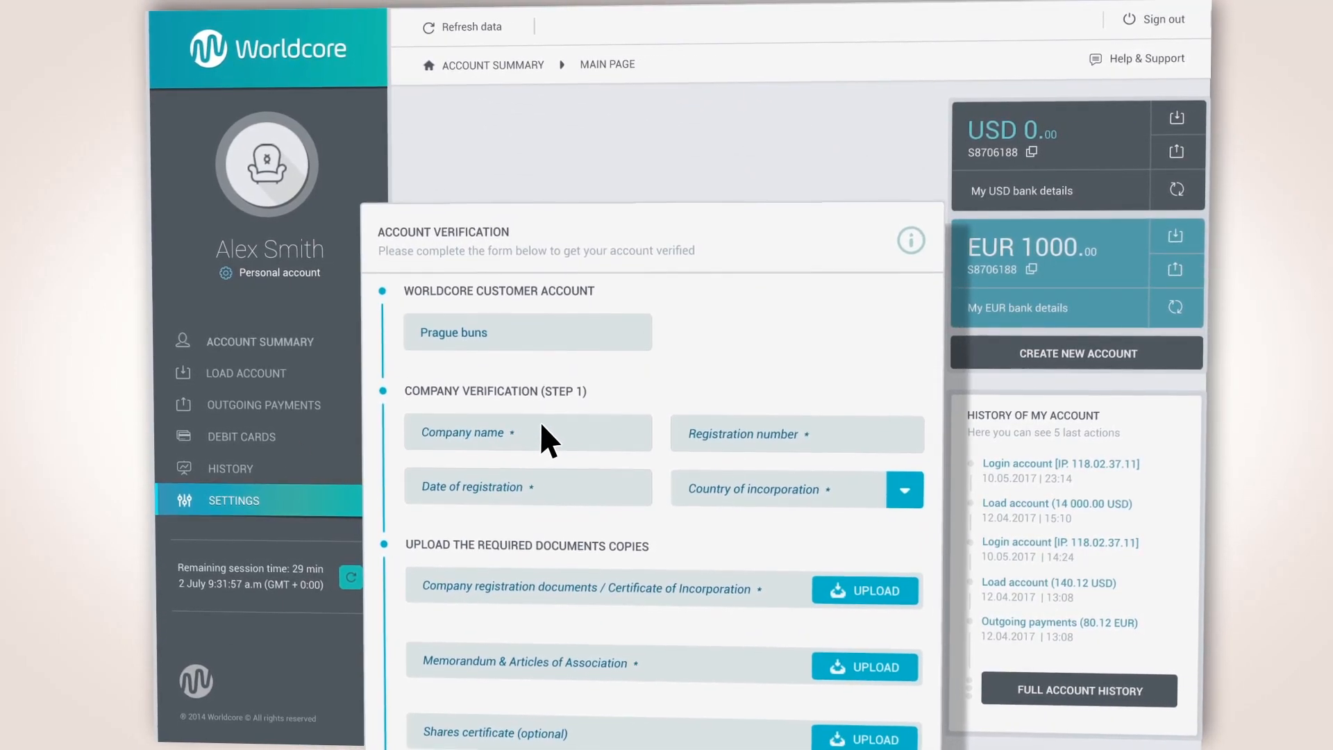
{"action": "scroll", "scroll_direction": "up", "scroll_amount": 3}
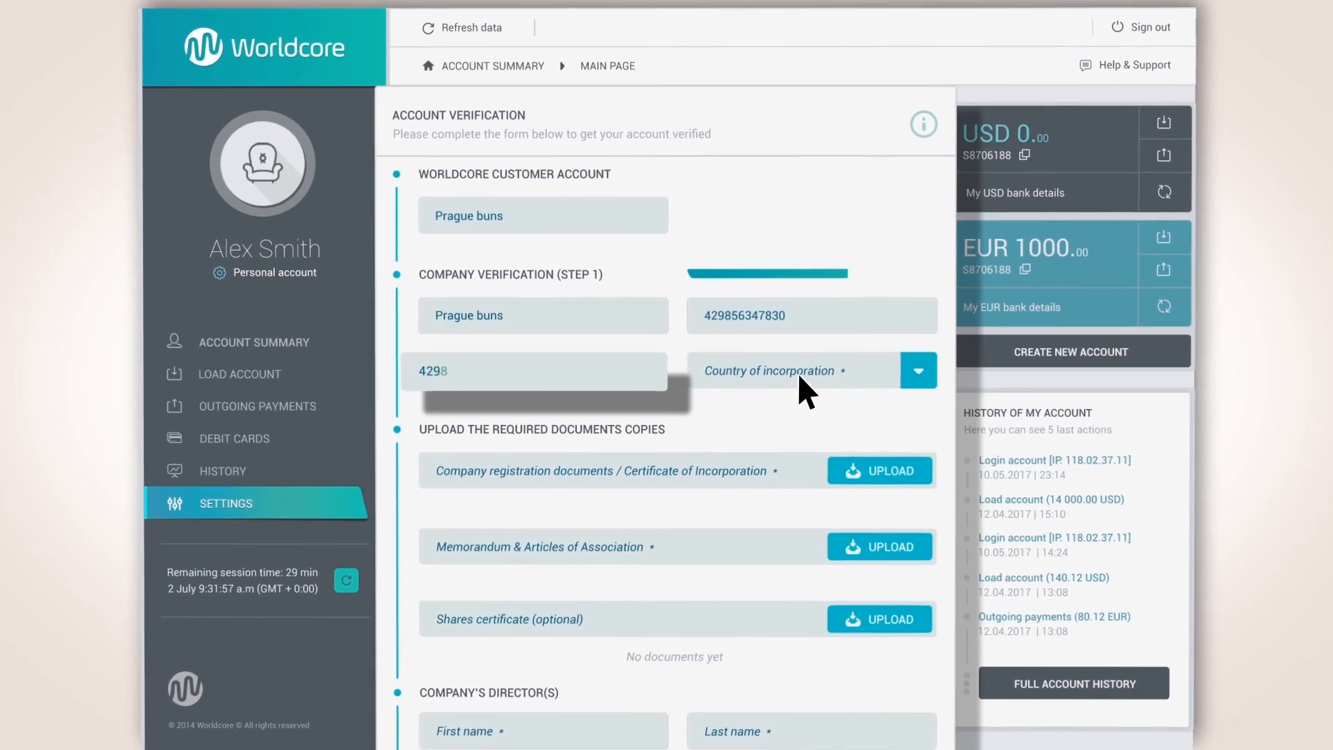
{"action": "left_click", "coordinate": [917, 371]}
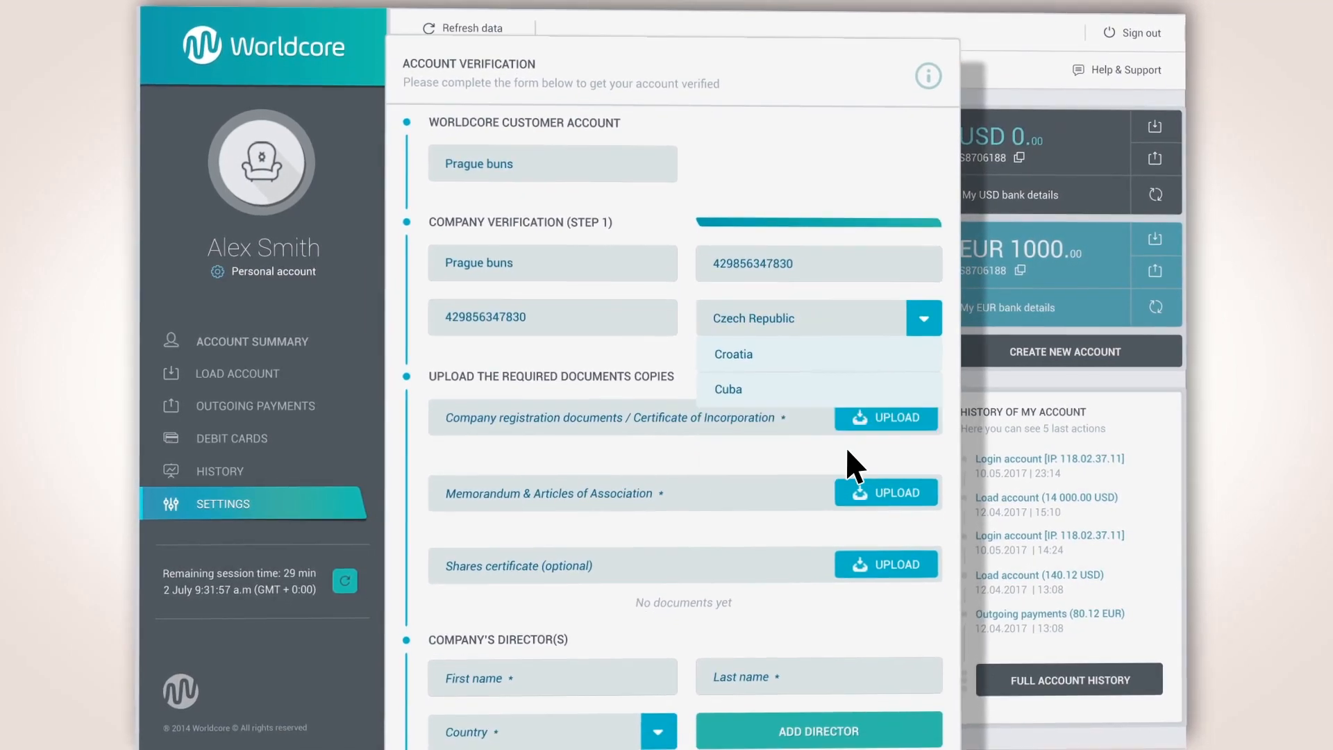
{"action": "left_click", "coordinate": [886, 418]}
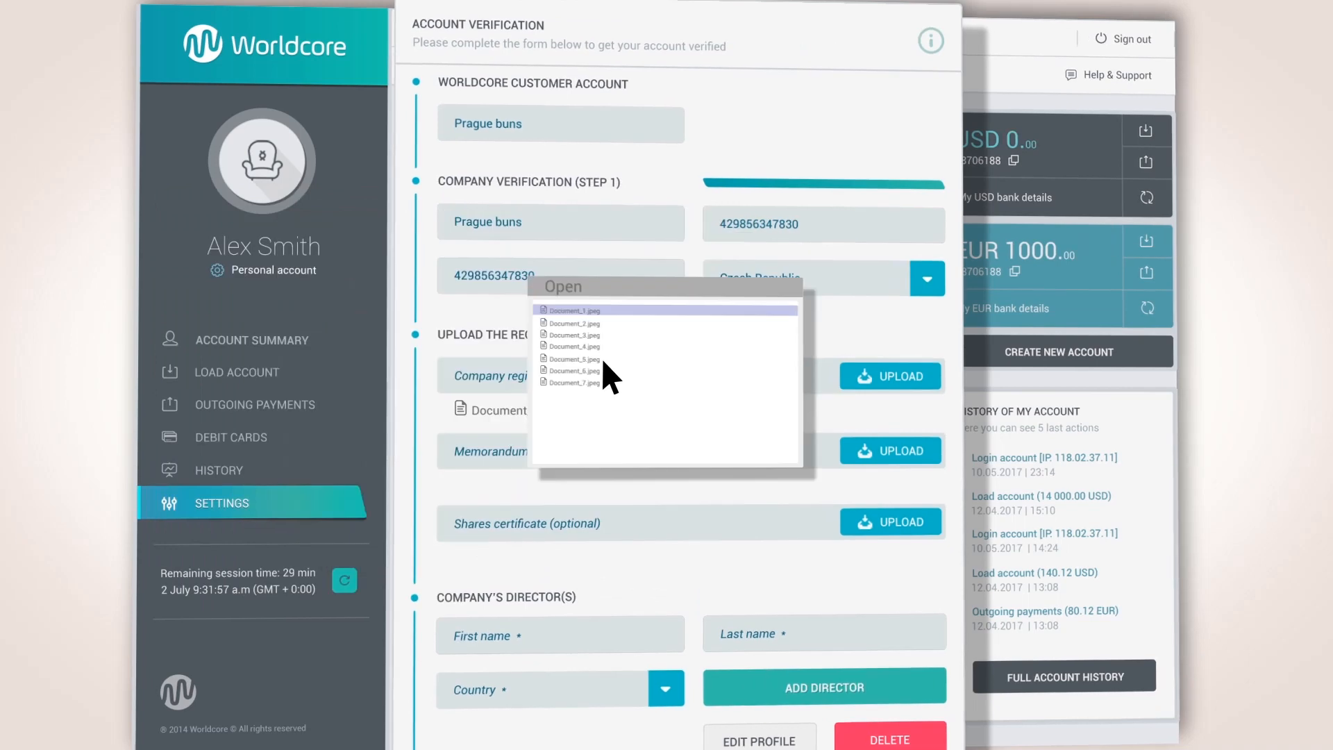
{"action": "left_click", "coordinate": [574, 310]}
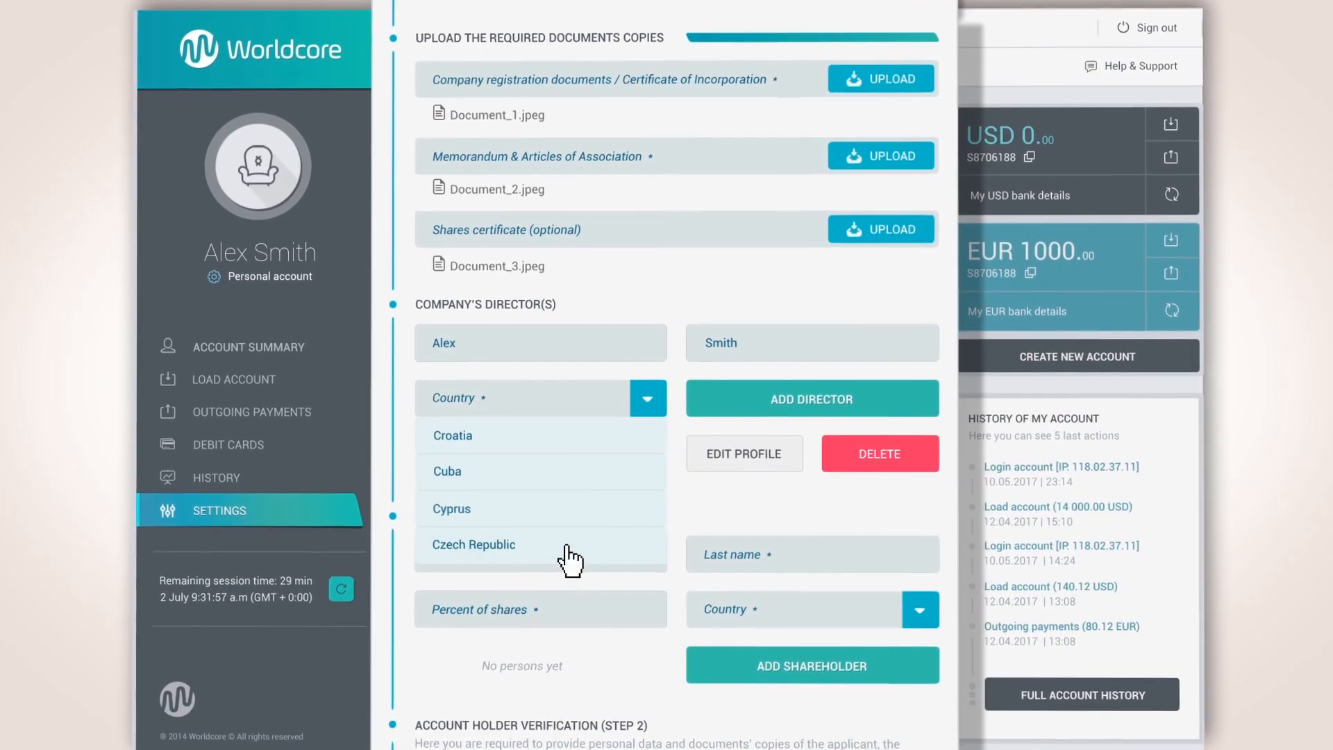
{"action": "left_click", "coordinate": [473, 544]}
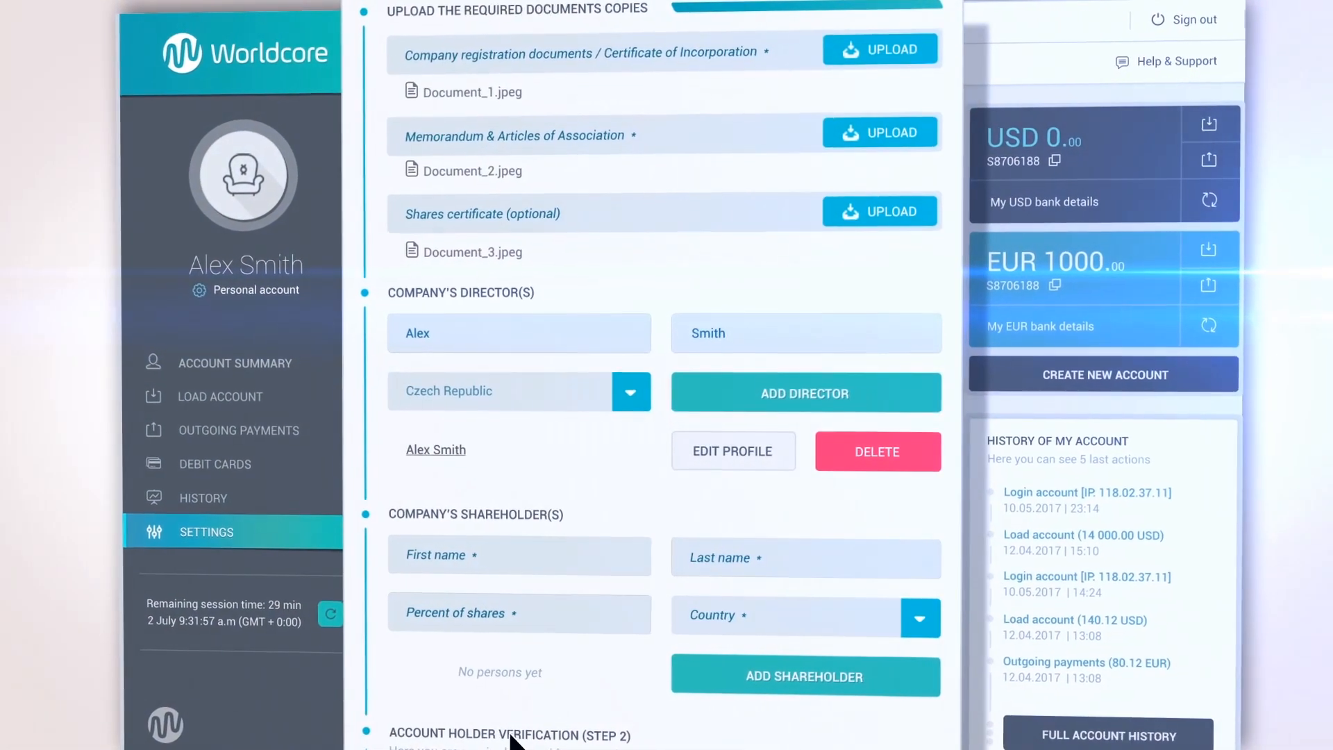
{"action": "scroll", "scroll_direction": "down", "scroll_amount": 3}
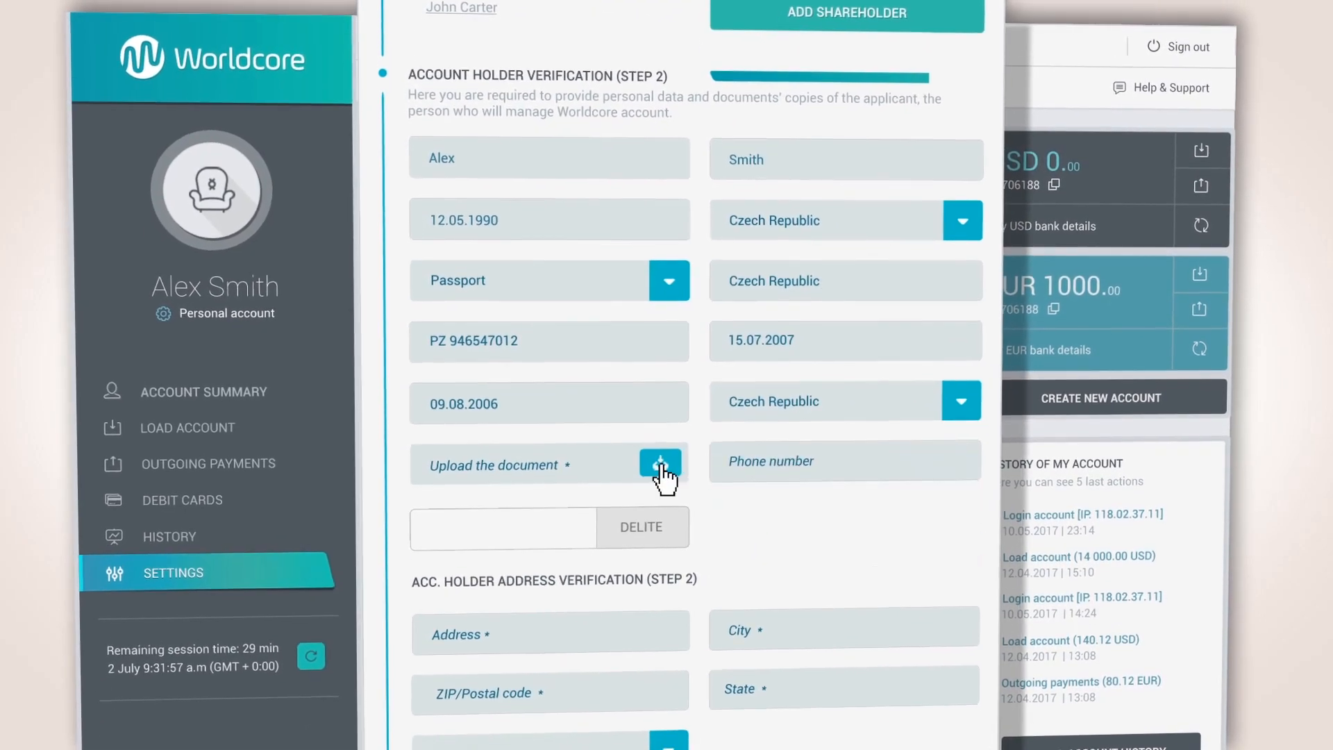
Step: Attach the holder's identity Document_4 and utility bill Document_5 for the Praha address
{"action": "left_click", "coordinate": [661, 465]}
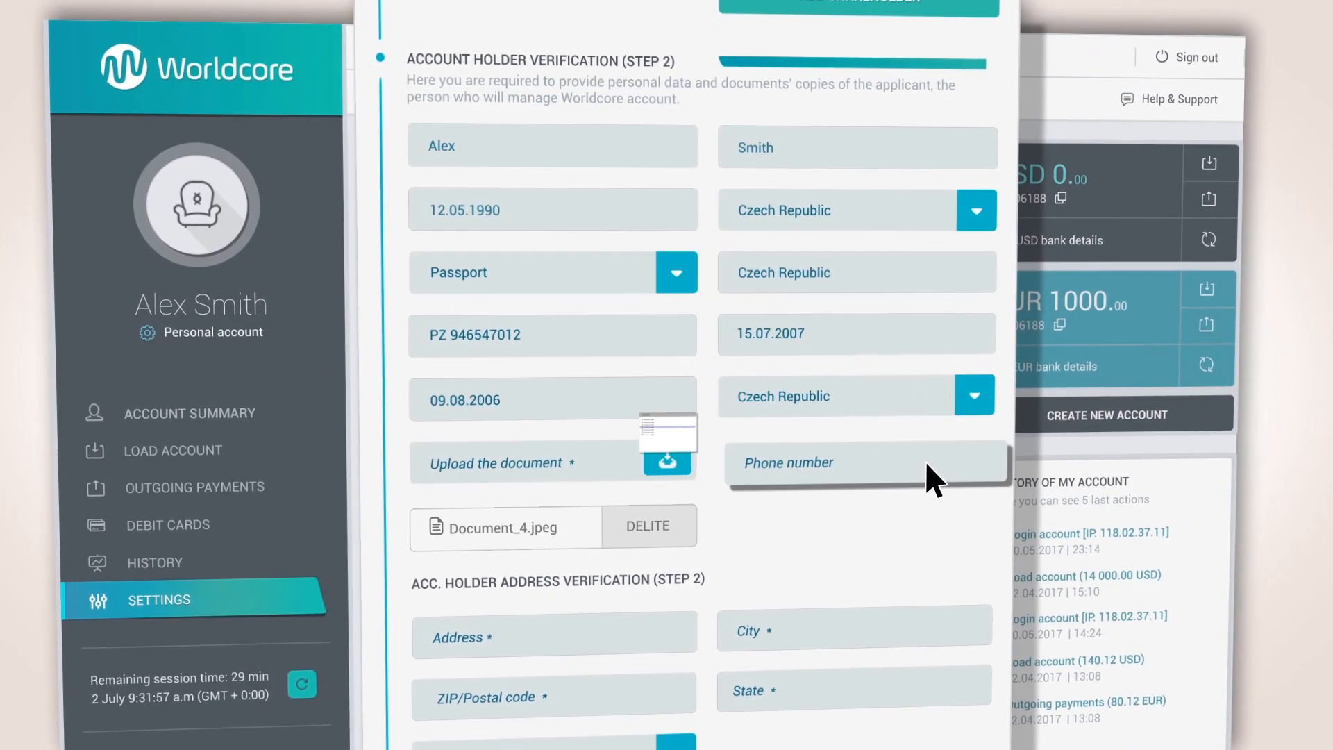
{"action": "scroll", "scroll_direction": "down", "scroll_amount": 3}
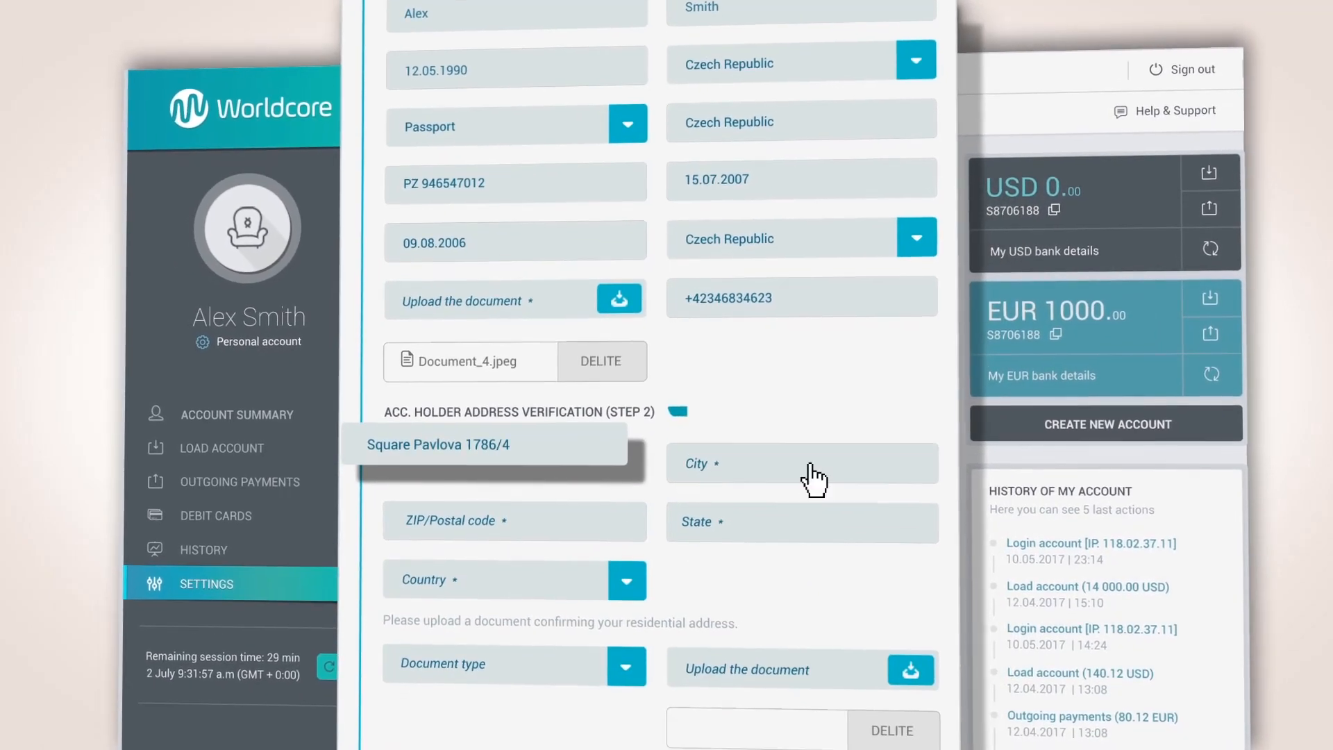
{"action": "scroll", "scroll_direction": "down", "scroll_amount": 3}
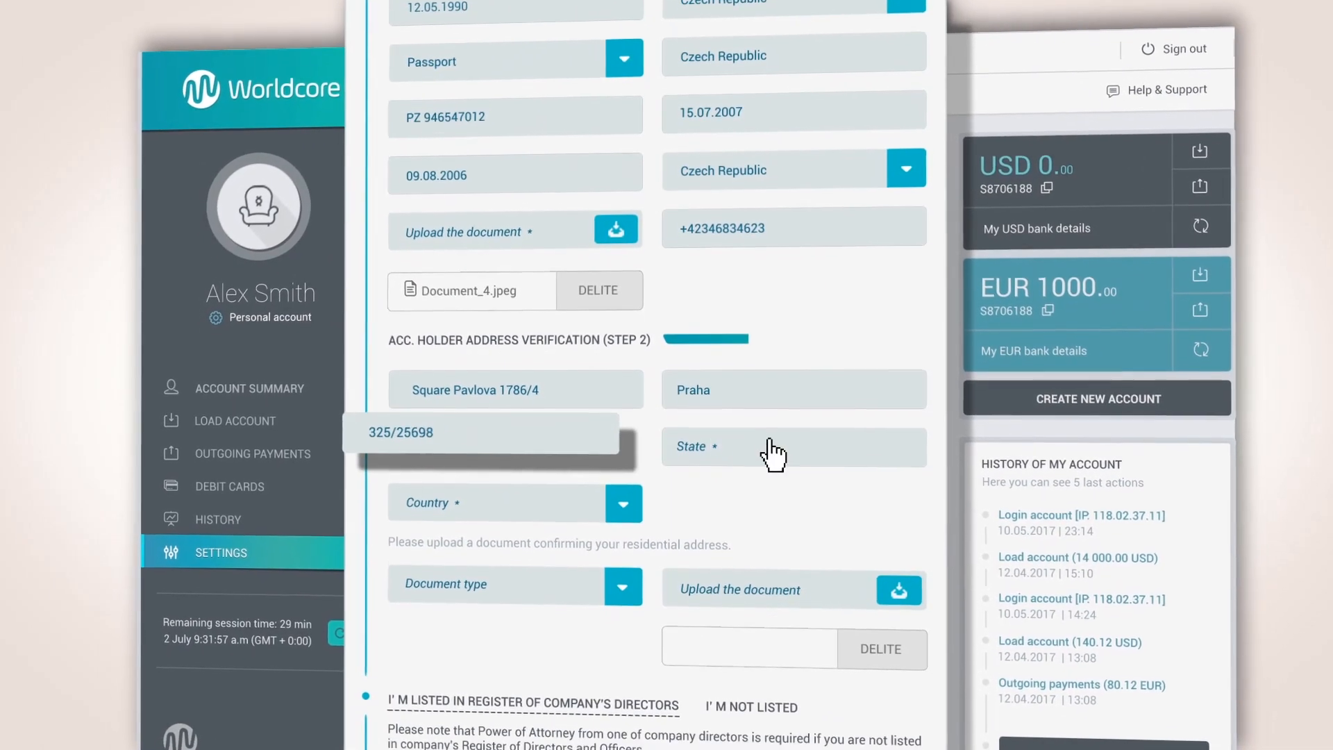
{"action": "left_click", "coordinate": [623, 502]}
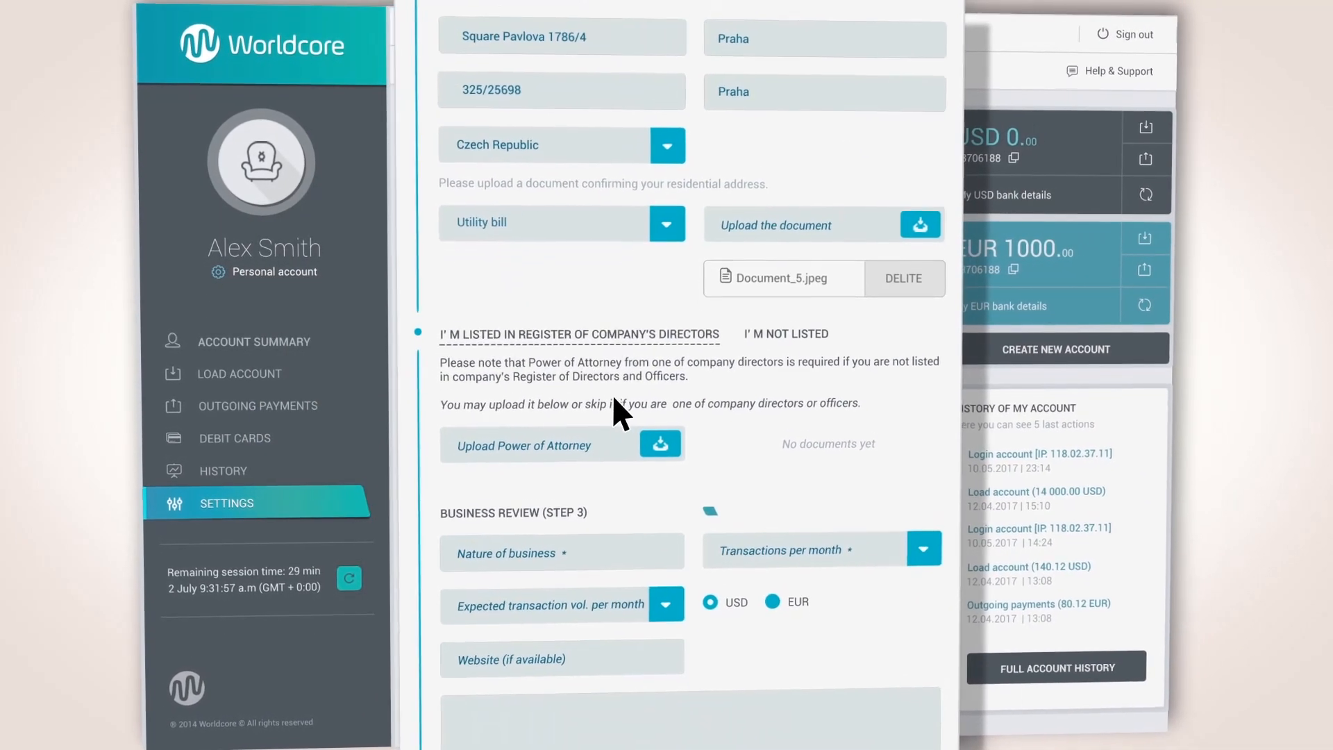
Step: Attach Document_6 as power of attorney and fill the confectionery business review
{"action": "left_click", "coordinate": [659, 444]}
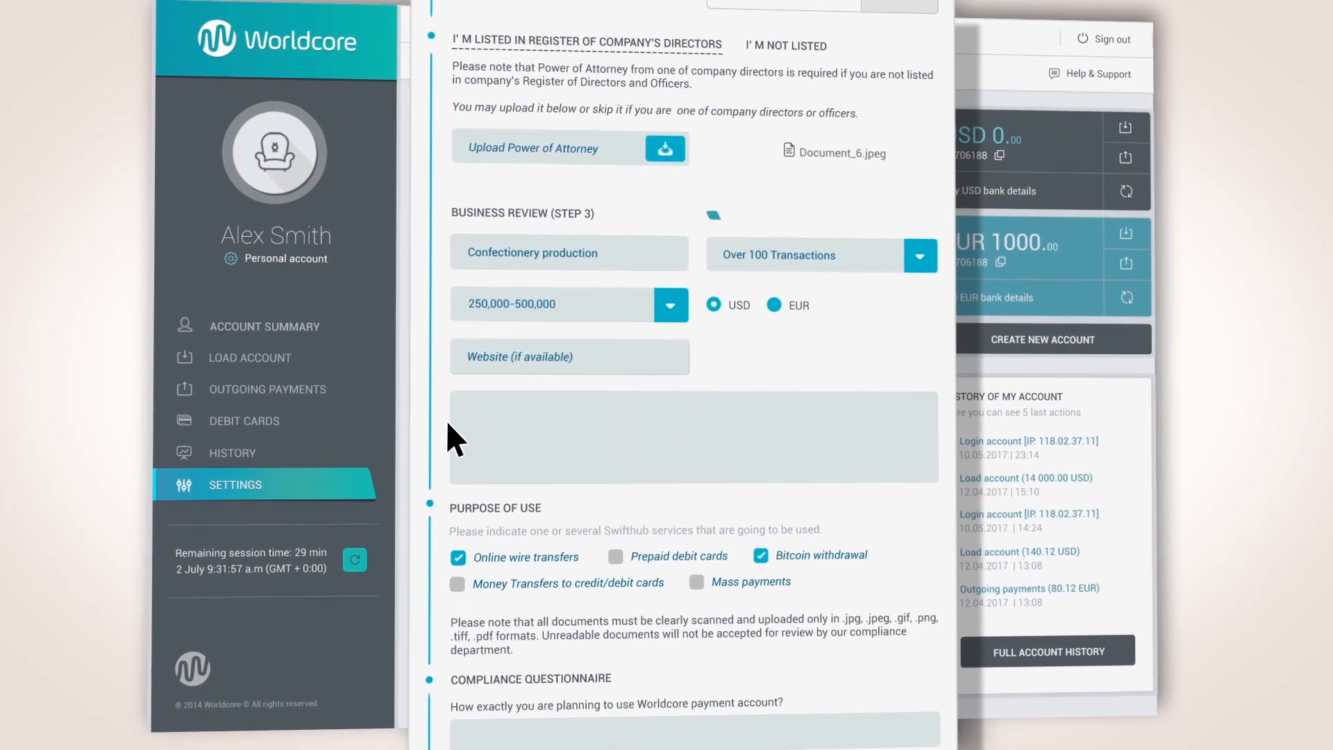
{"action": "scroll", "scroll_direction": "down", "scroll_amount": 3}
{"action": "type", "text": "confectionery.cz.com"}
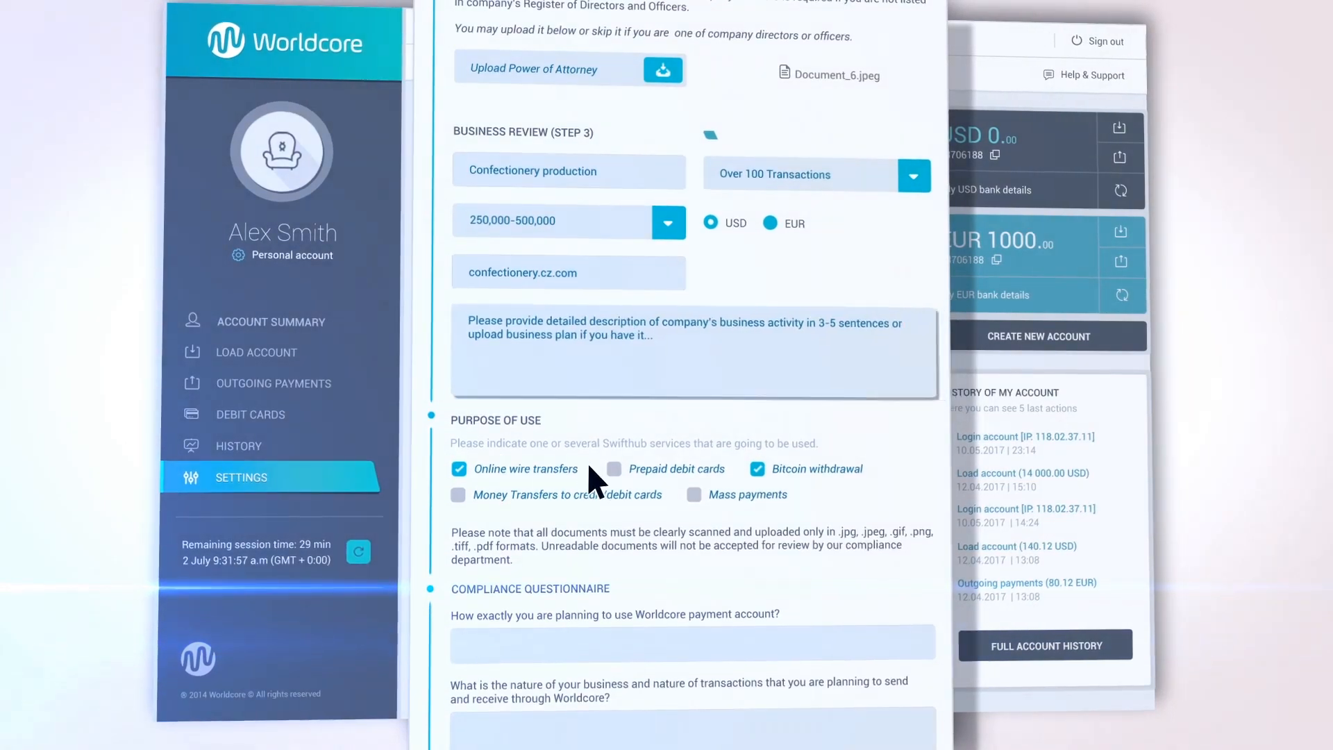
{"action": "scroll", "scroll_direction": "down", "scroll_amount": 3}
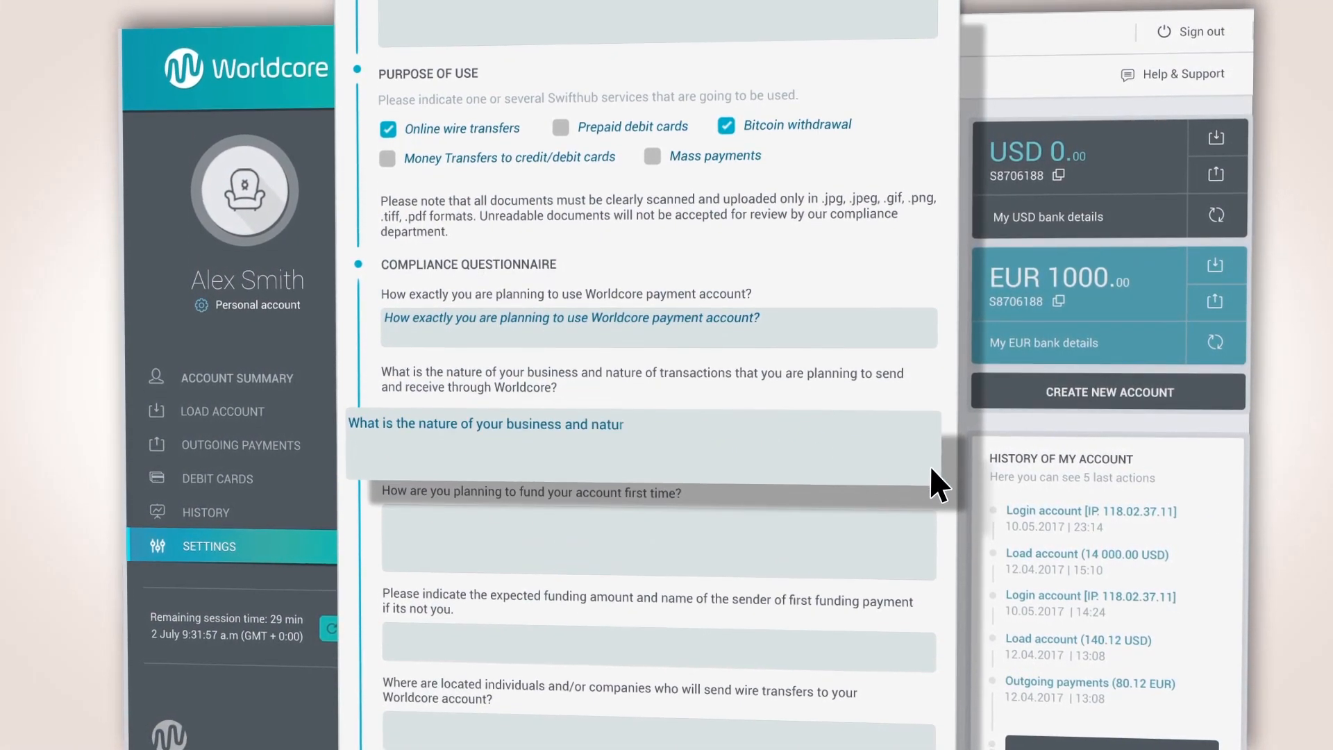
Step: Answer the compliance questionnaire and choose files proving business activity
{"action": "scroll", "scroll_direction": "down", "scroll_amount": 3}
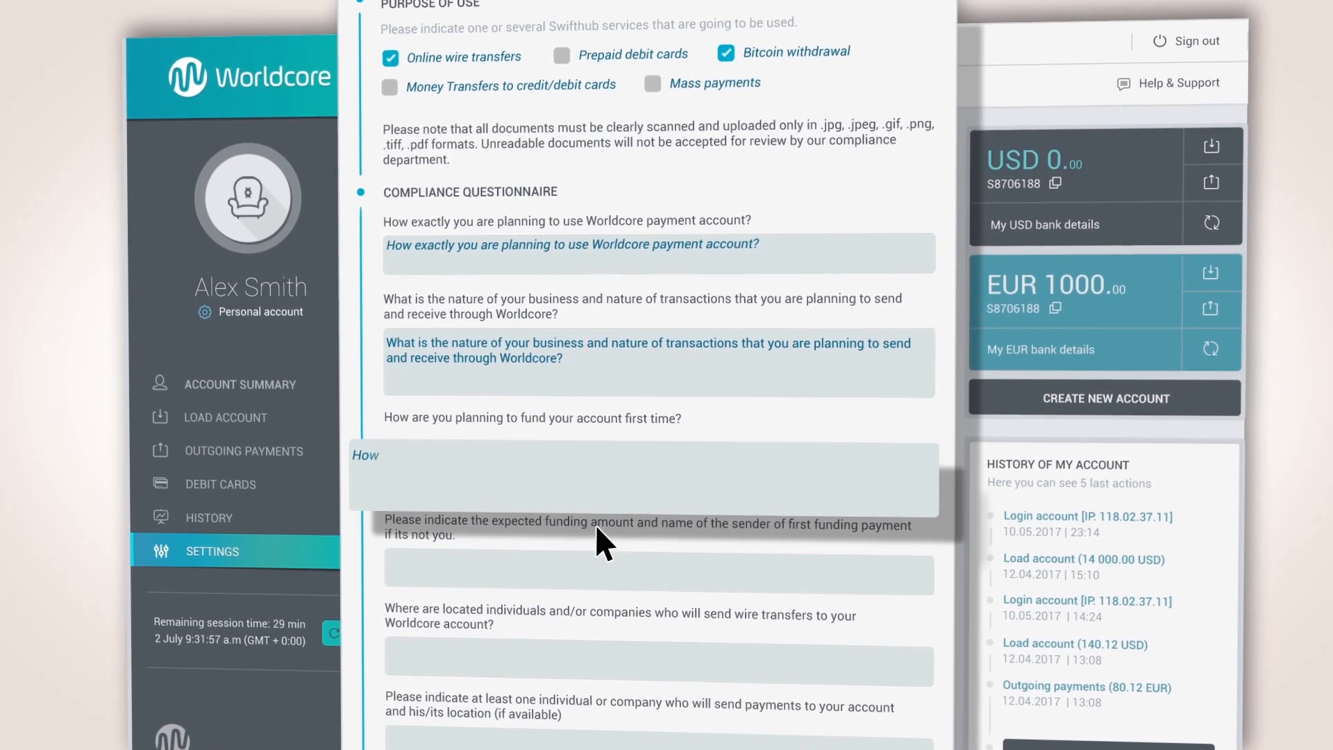
{"action": "scroll", "scroll_direction": "down", "scroll_amount": 3}
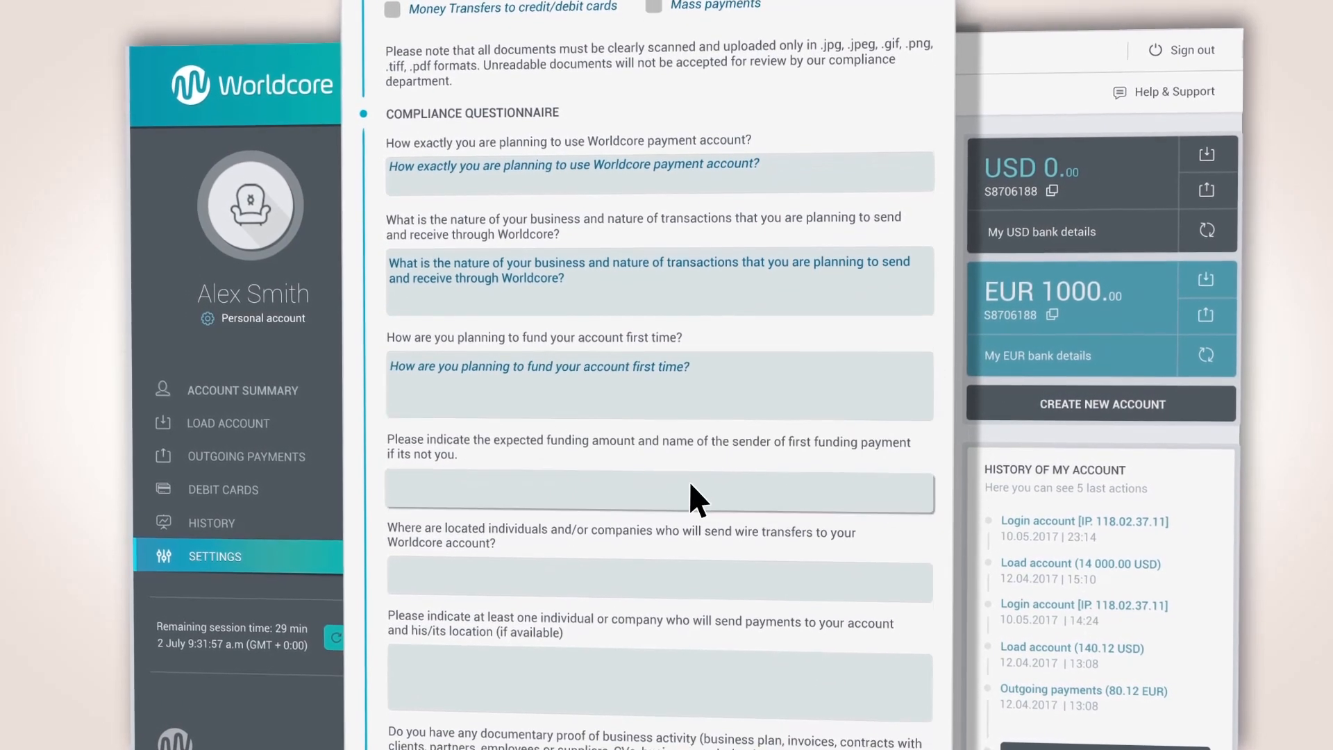
{"action": "scroll", "scroll_direction": "down", "scroll_amount": 3}
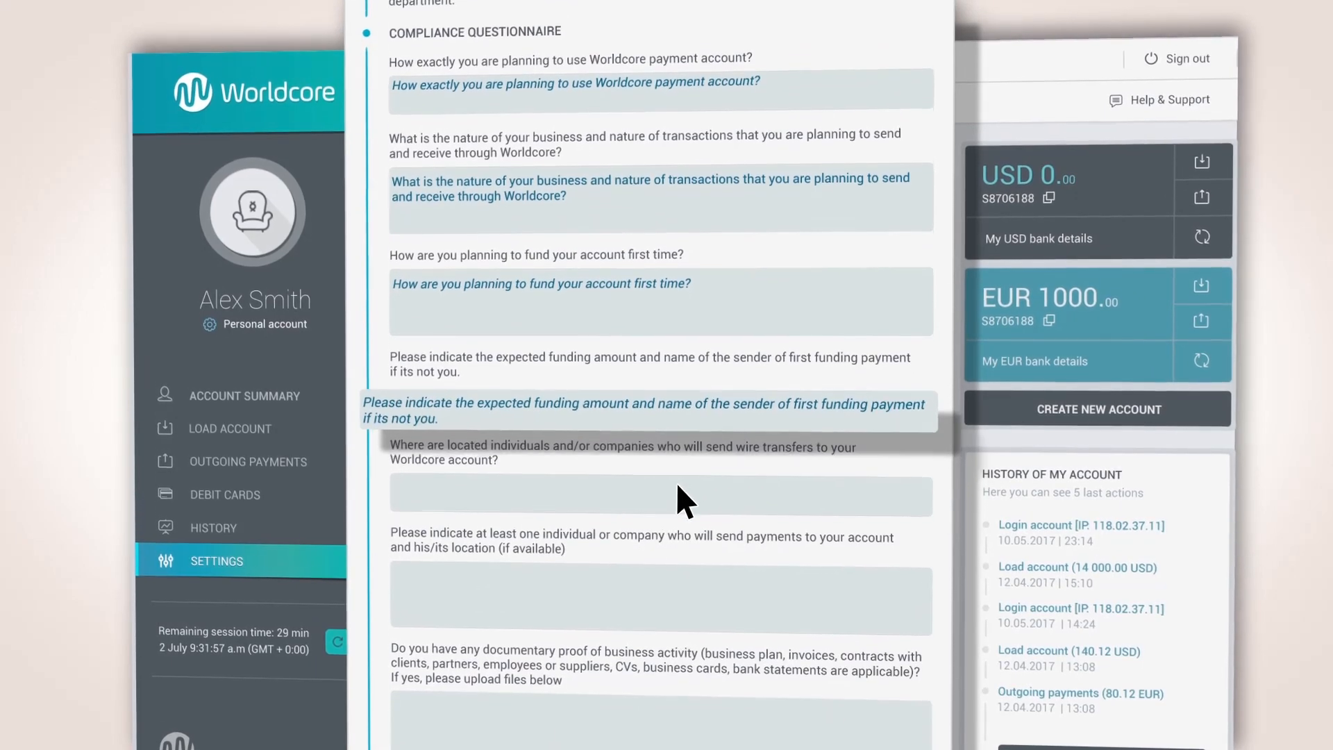
{"action": "scroll", "scroll_direction": "down", "scroll_amount": 3}
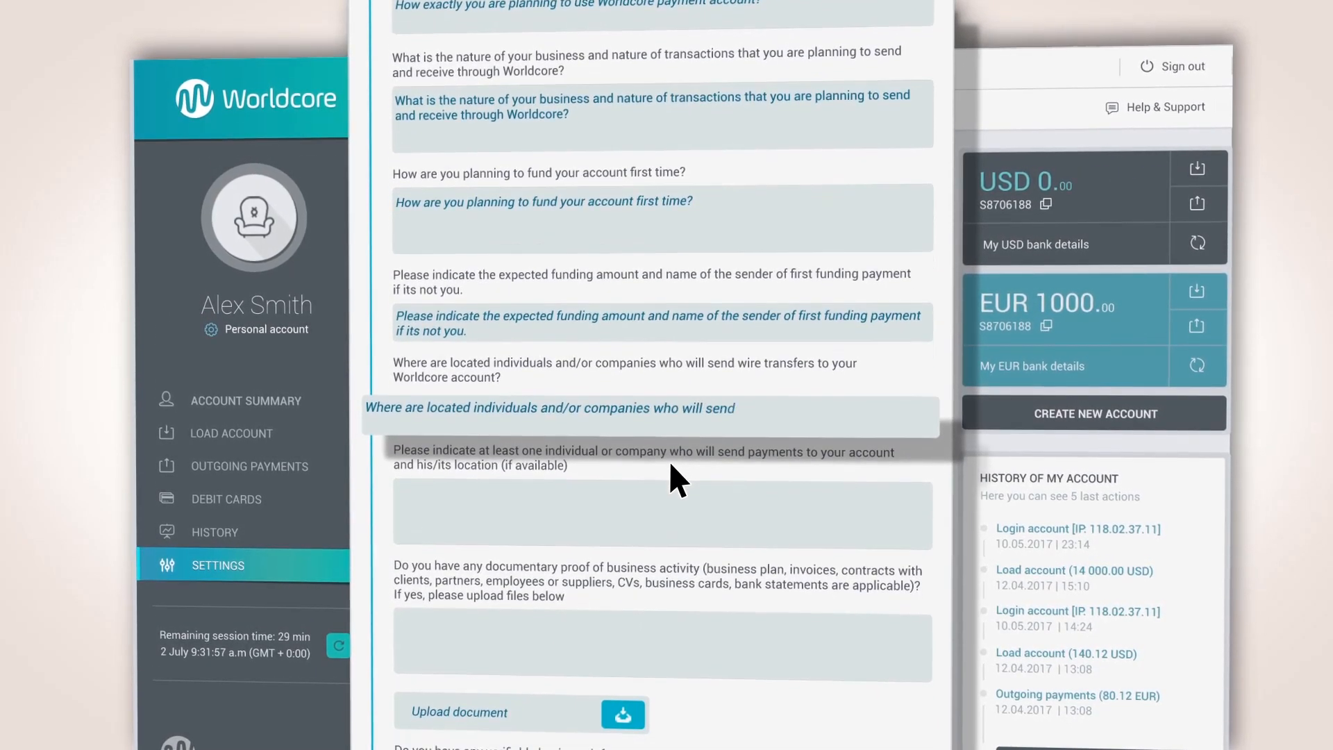
{"action": "scroll", "scroll_direction": "down", "scroll_amount": 3}
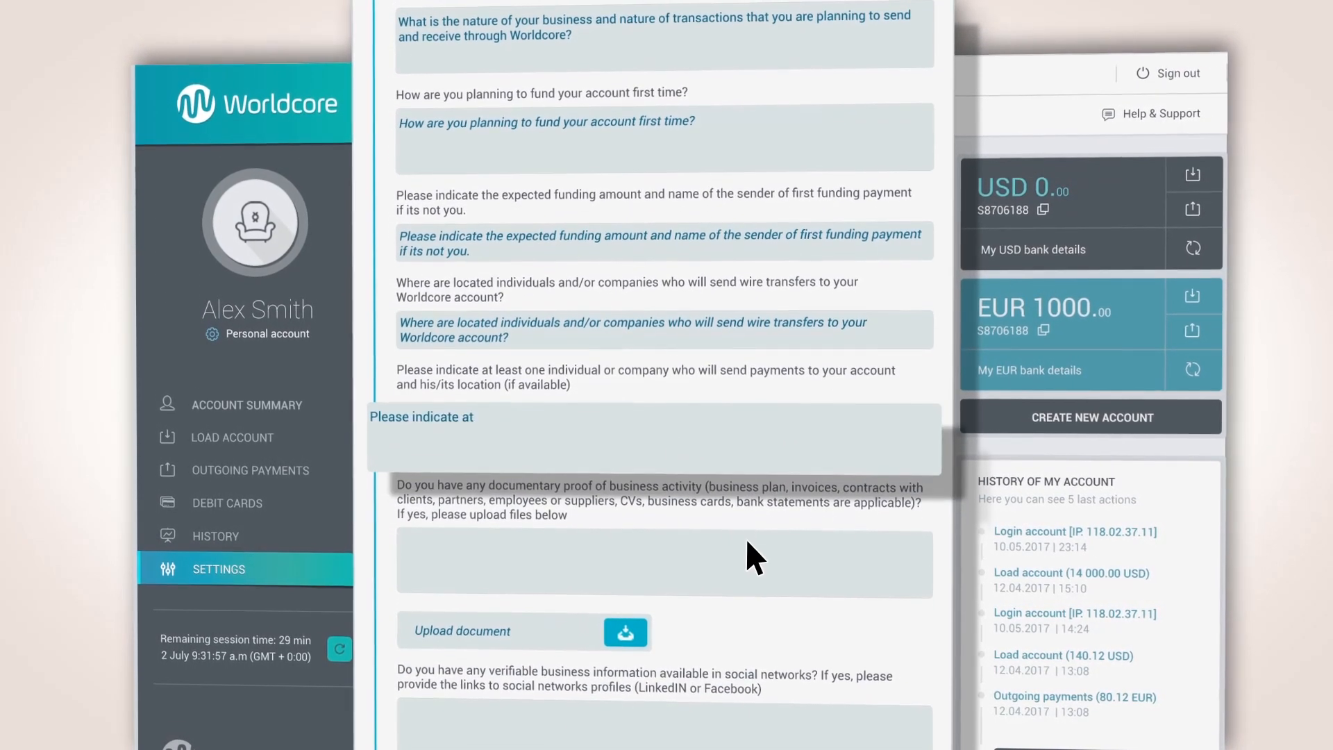
{"action": "scroll", "scroll_direction": "down", "scroll_amount": 3}
{"action": "type", "text": "Do you have any documentary proof of business activity (business plan, invoices, contracts with clients, partners, employees or suppliers, CVs, b"}
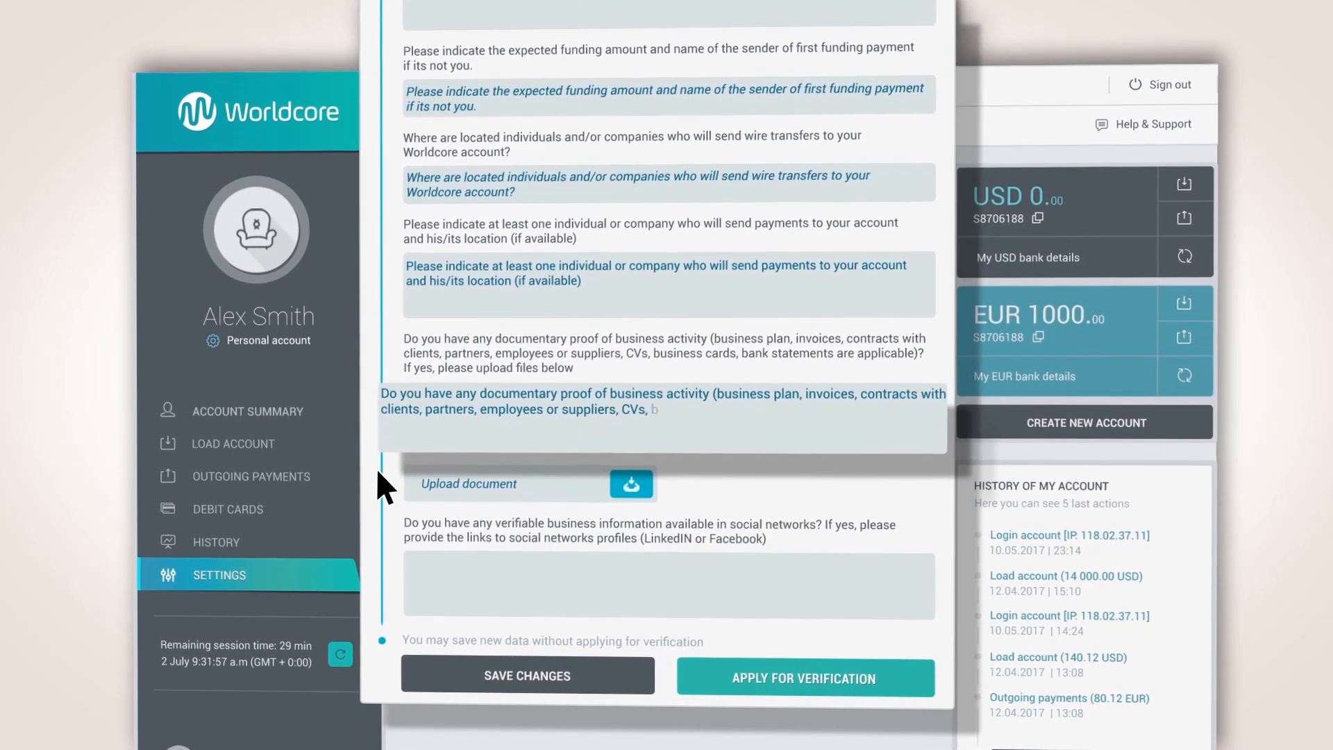
{"action": "left_click", "coordinate": [631, 483]}
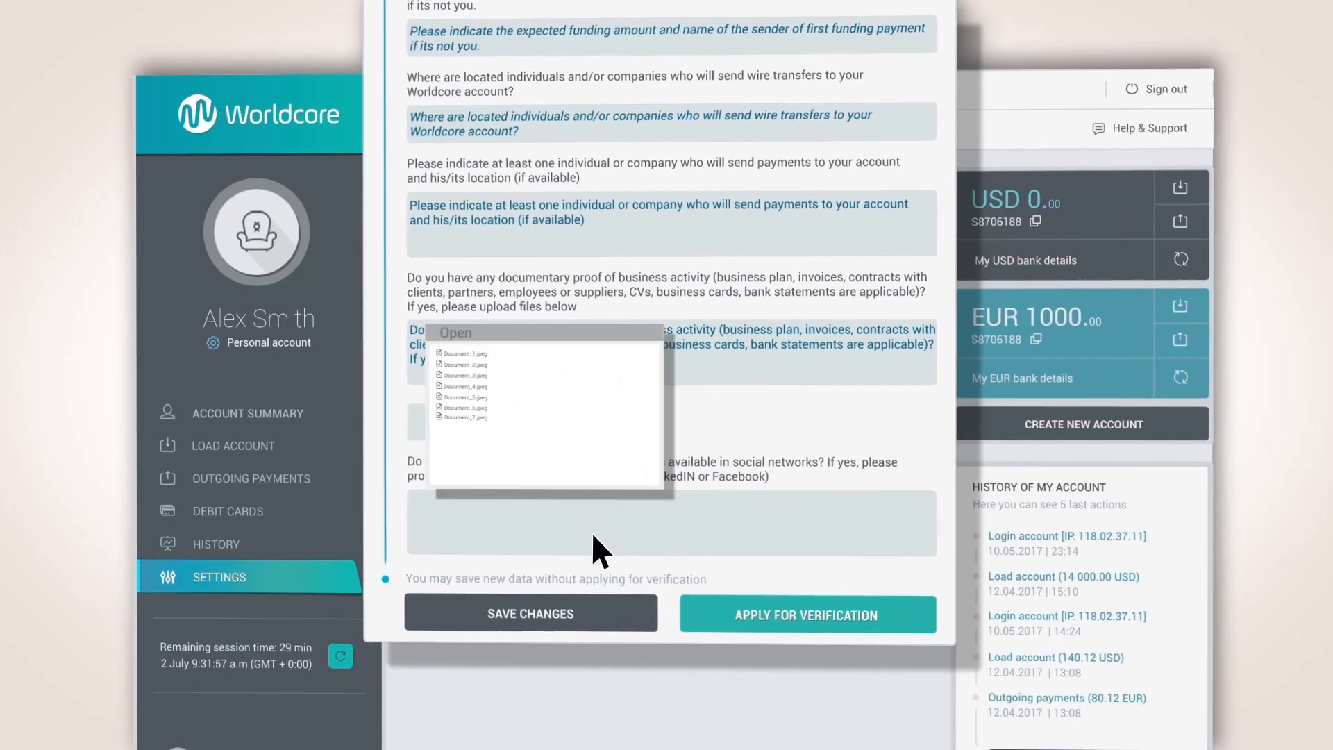